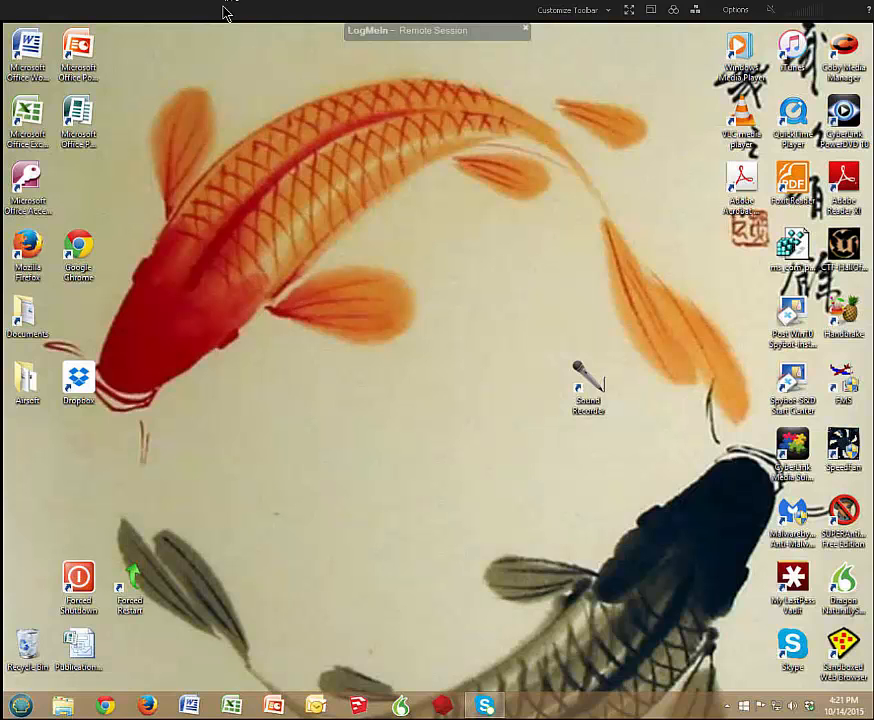
mouse_move(256, 176)
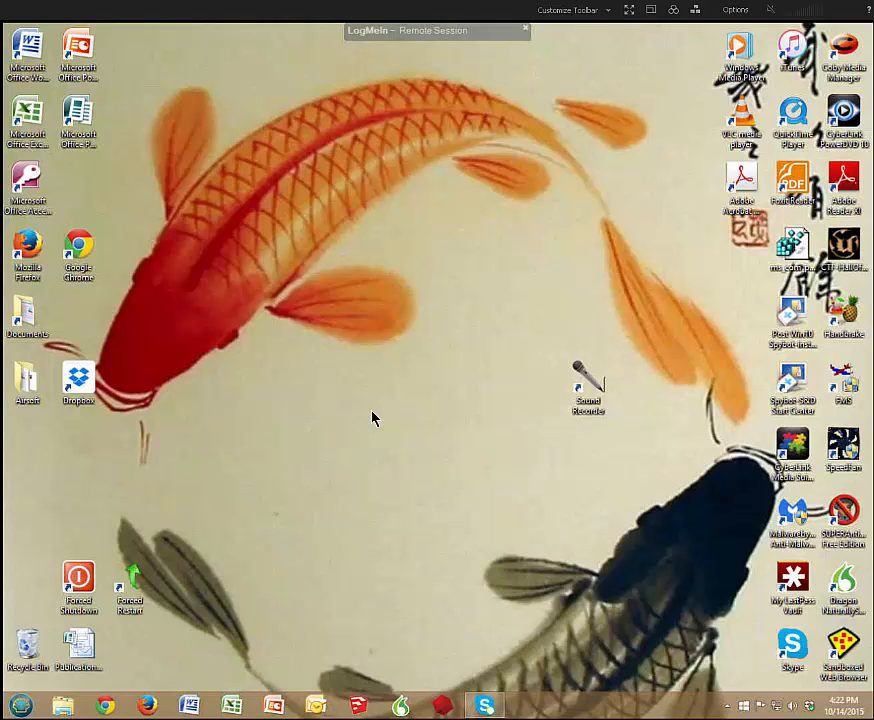
mouse_move(360, 490)
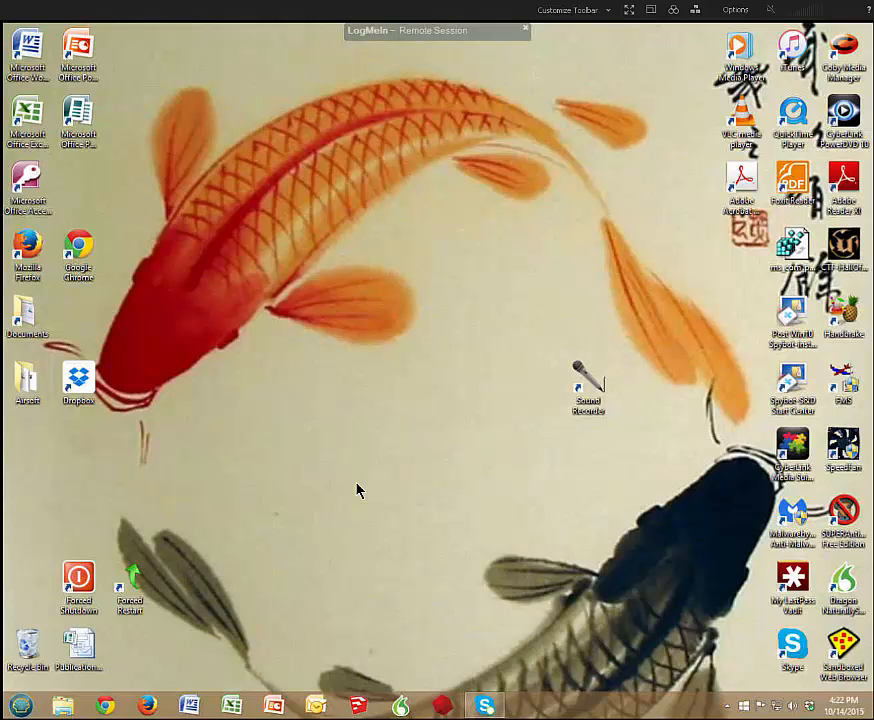
mouse_move(136, 692)
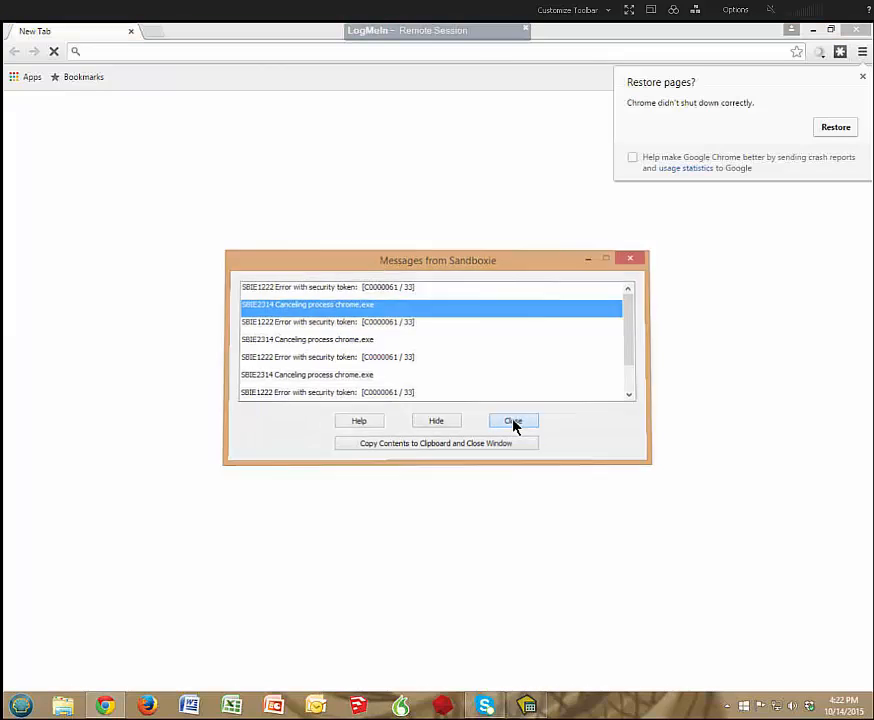
- Dismiss the Sandboxie error messages and choose Terminate All Programs from the tray icon
left_click(512, 420)
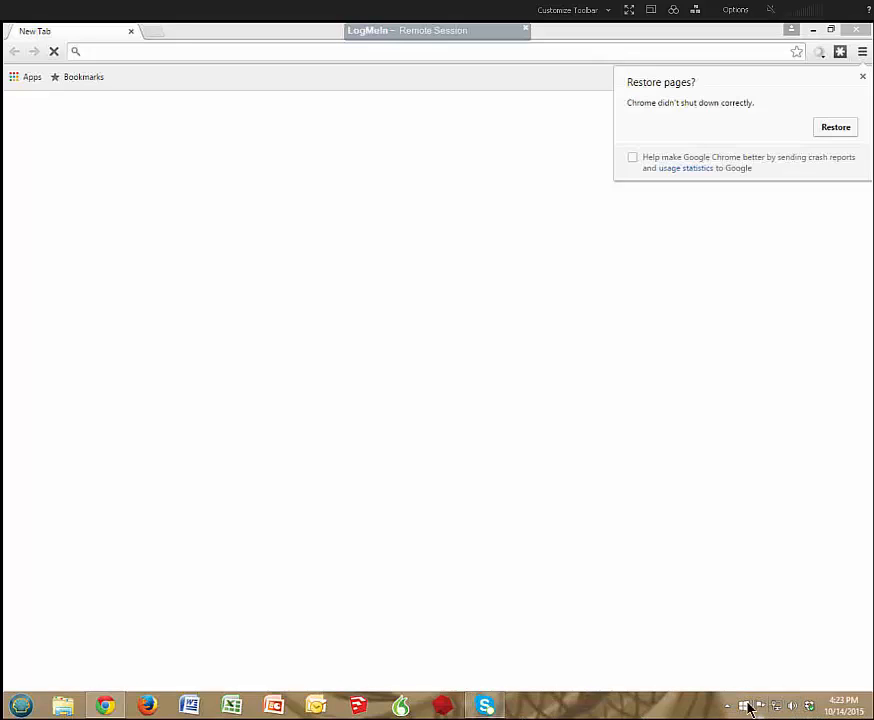
mouse_move(728, 704)
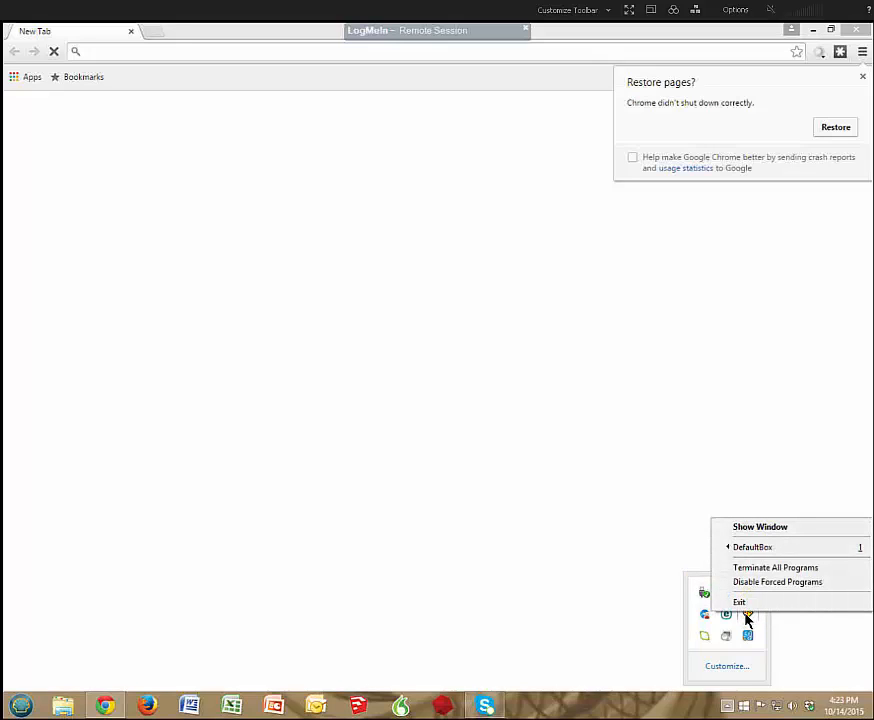
mouse_move(776, 568)
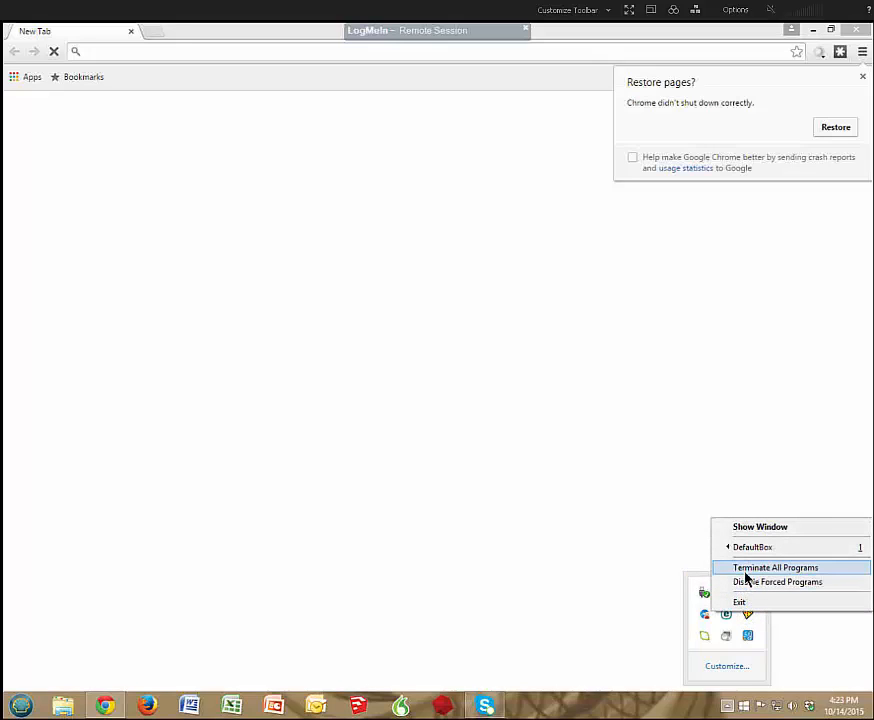
left_click(776, 568)
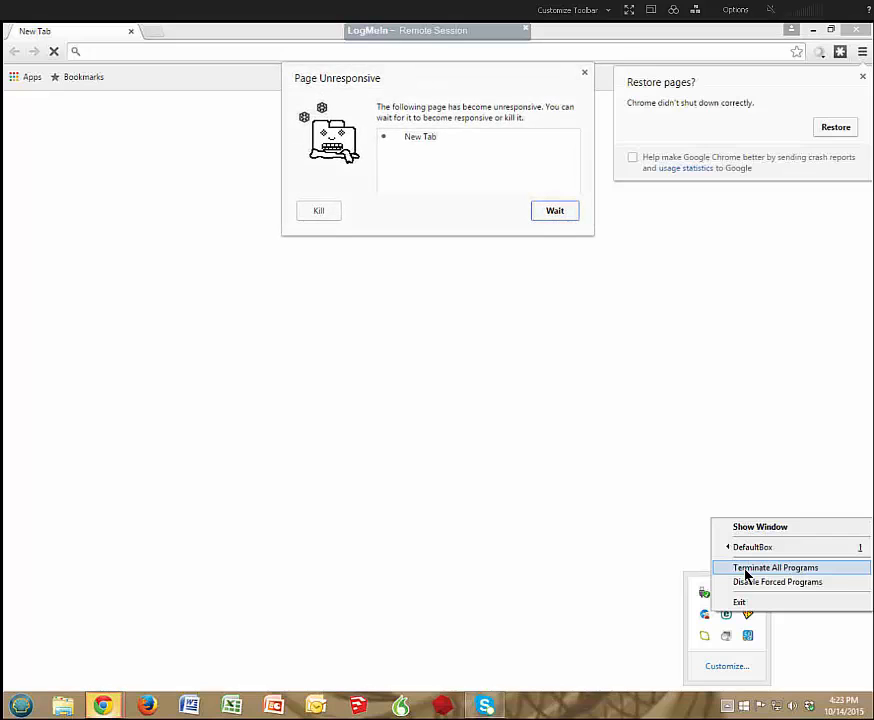
left_click(776, 568)
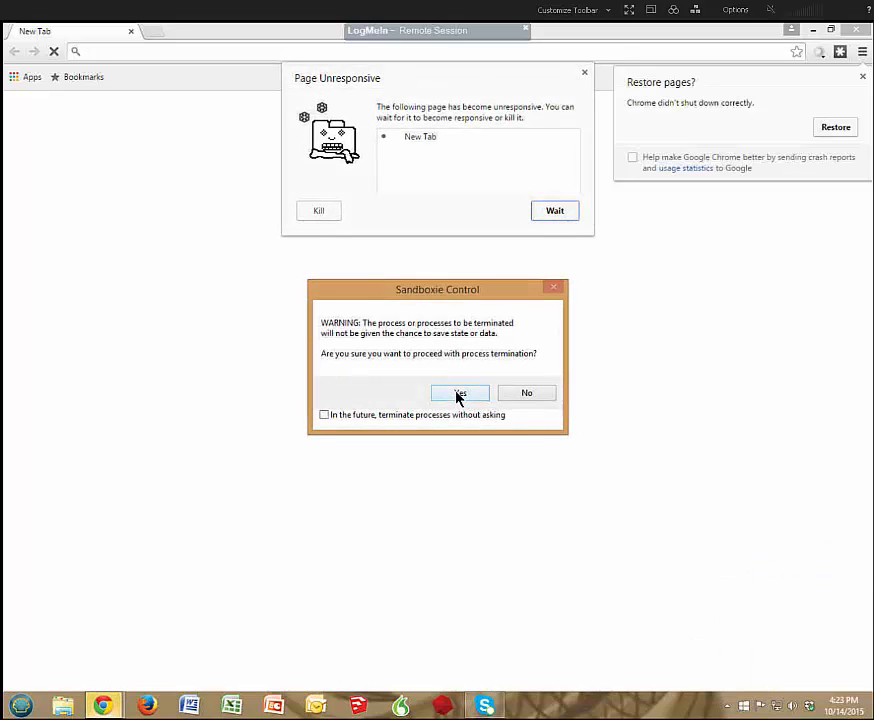
- Confirm the termination, bring up Sandboxie Control from the tray and show the DefaultBox actions
left_click(460, 392)
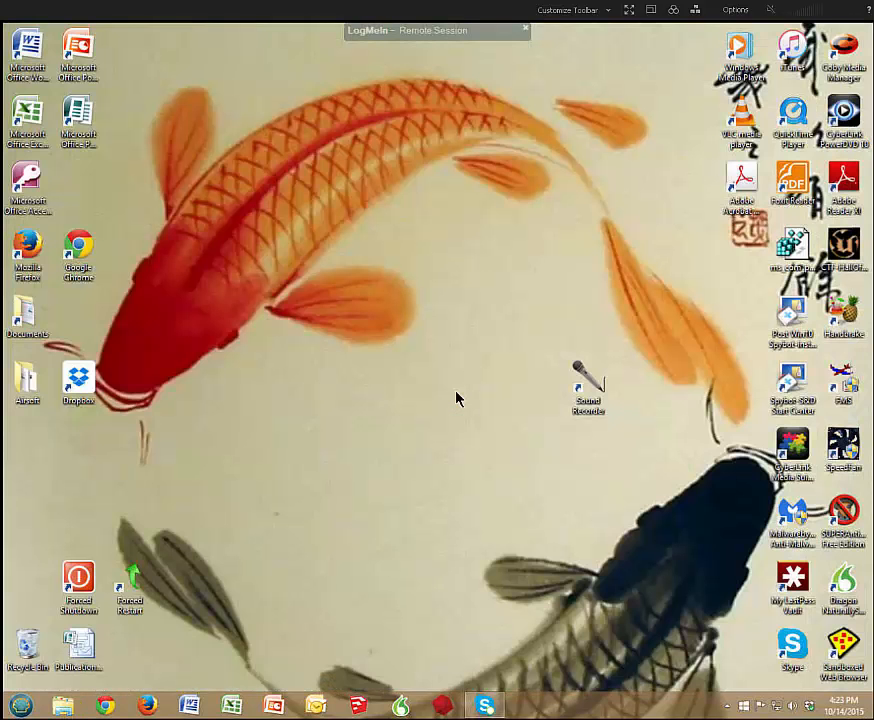
mouse_move(314, 612)
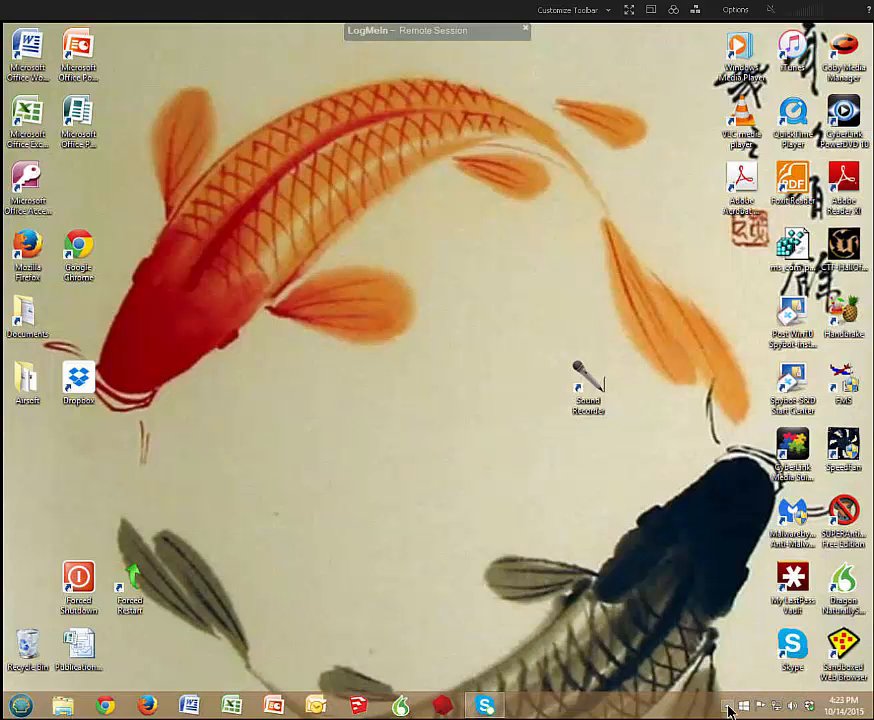
mouse_move(728, 704)
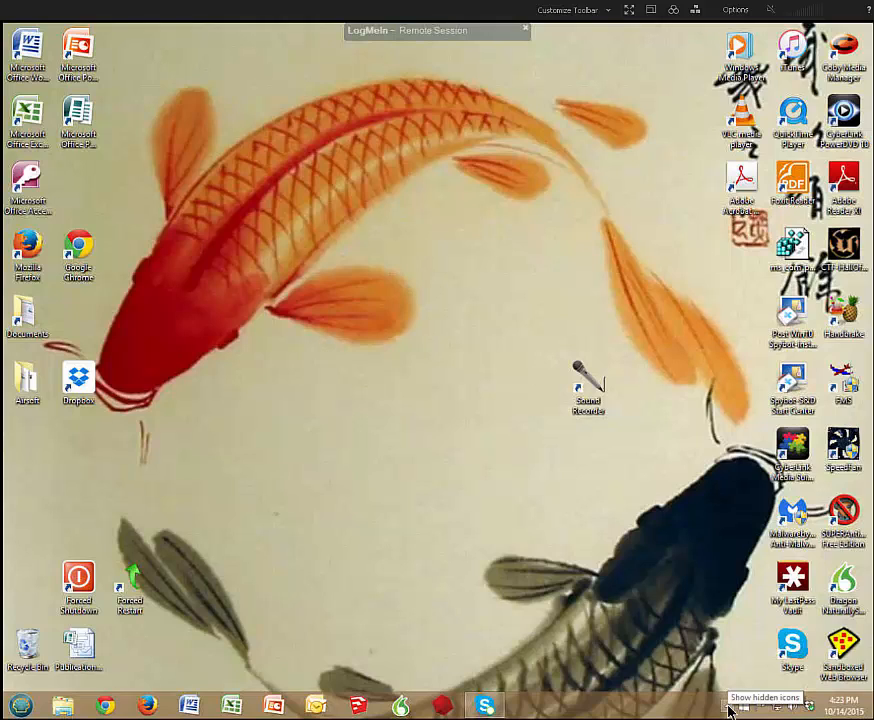
left_click(728, 706)
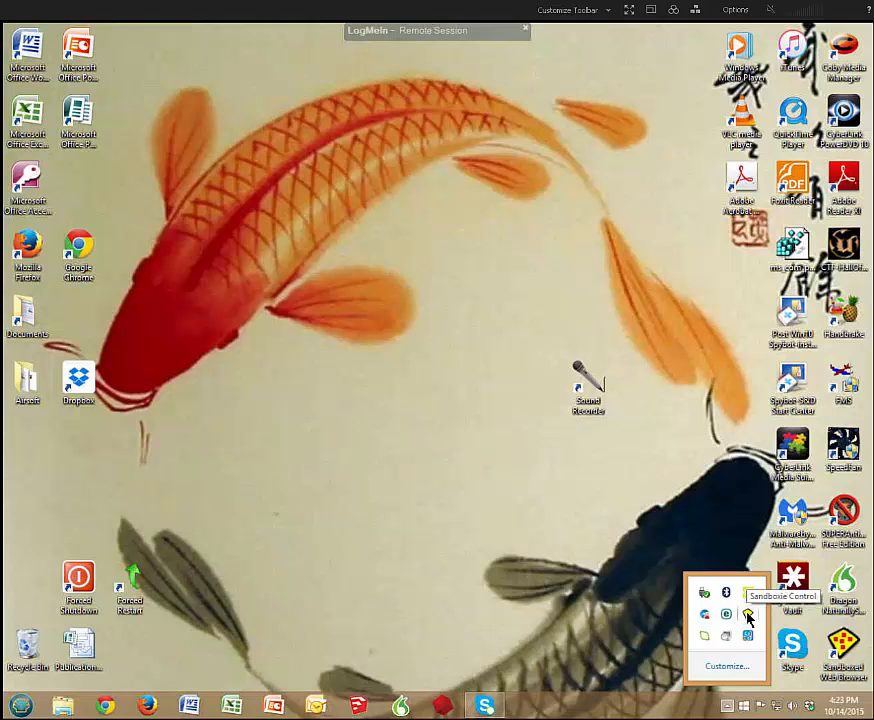
left_click(748, 614)
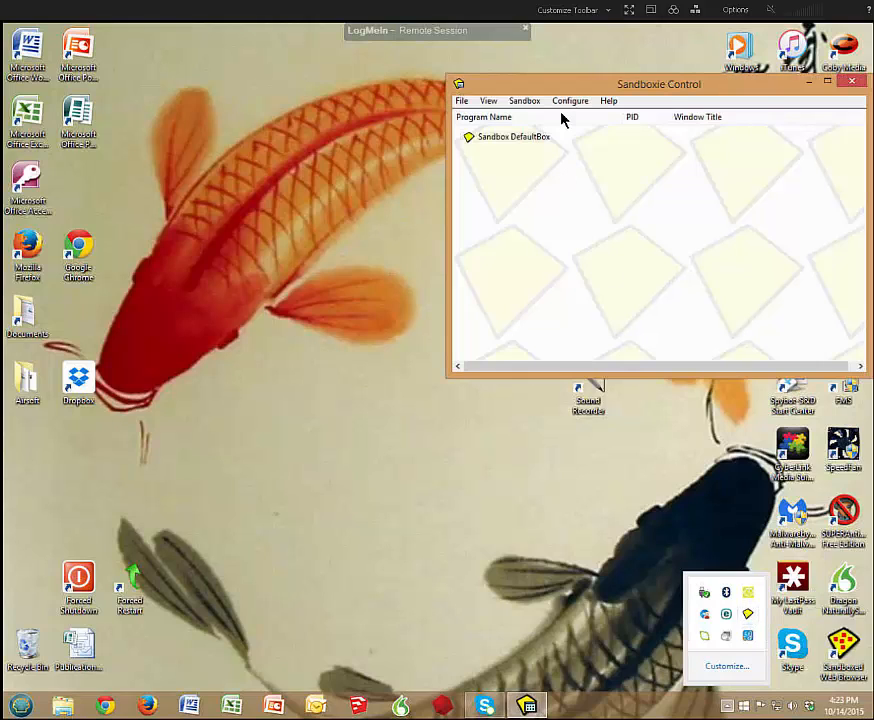
left_click(524, 100)
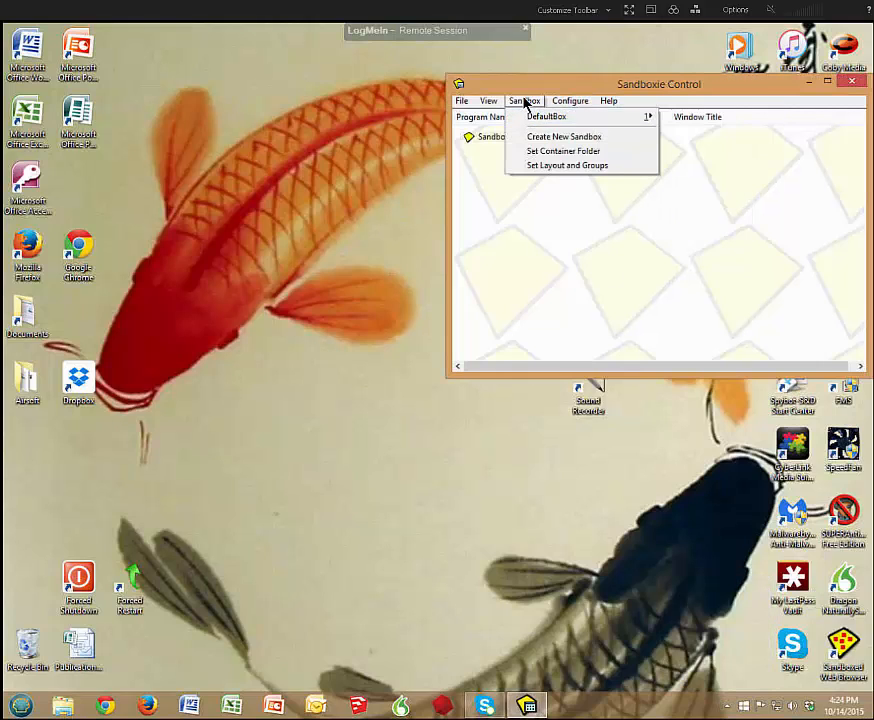
left_click(524, 100)
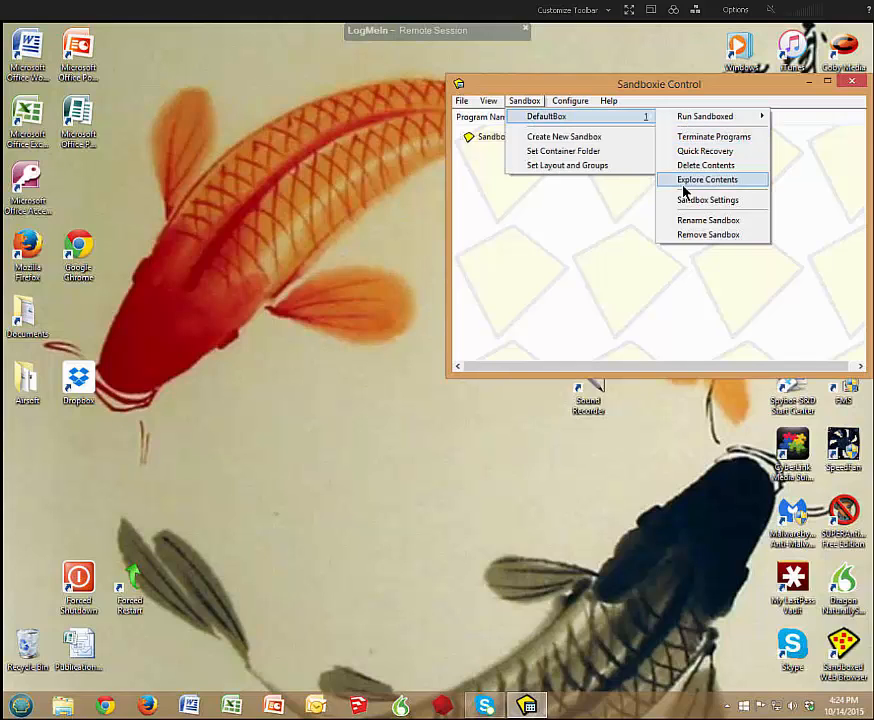
mouse_move(708, 200)
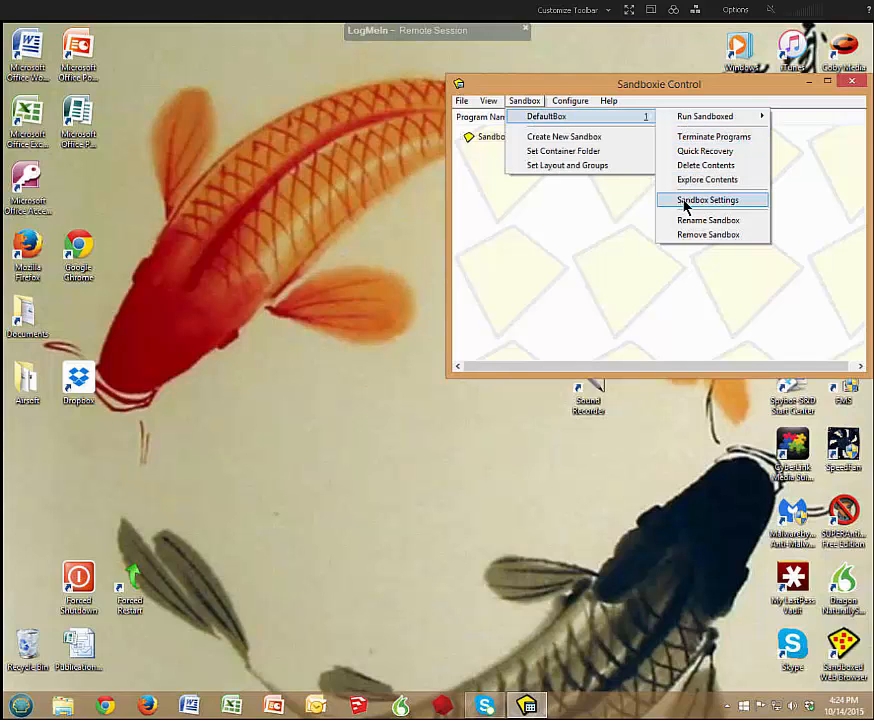
- In DefaultBox settings under Web Browser, untick forcing Internet Explorer into the sandbox and apply
left_click(708, 200)
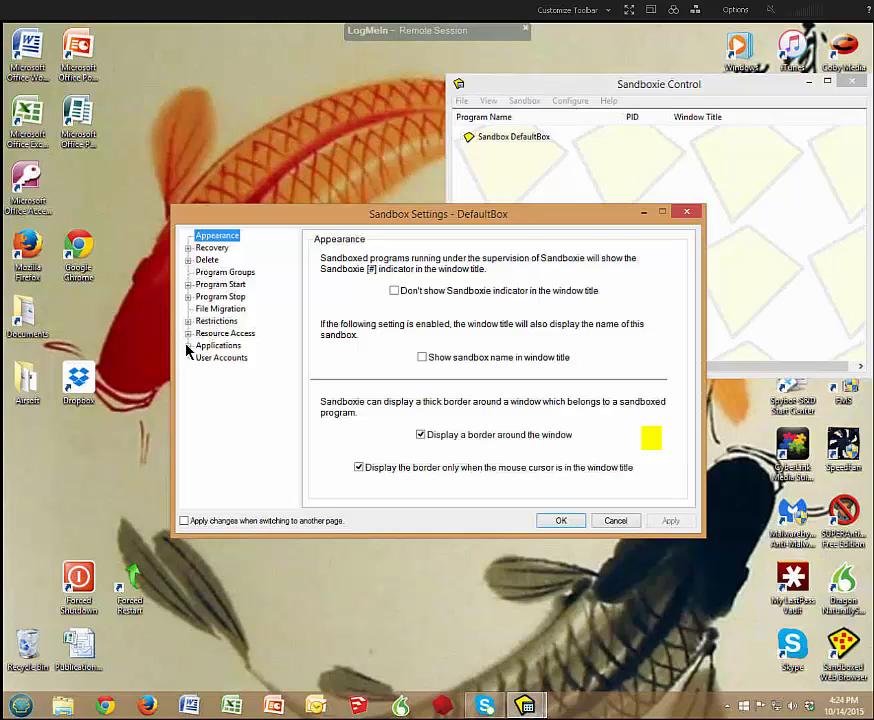
left_click(188, 344)
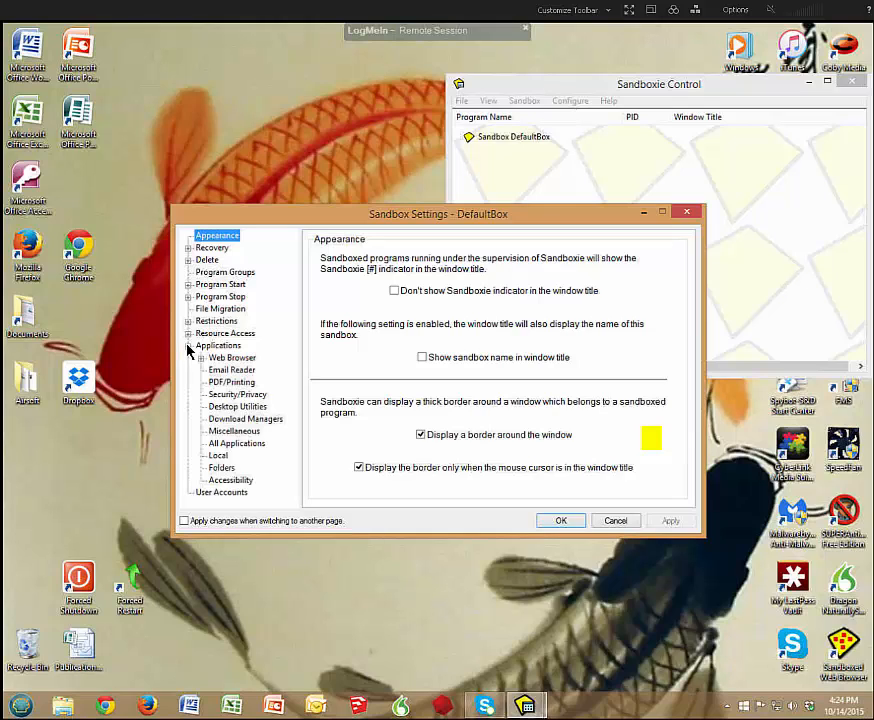
mouse_move(200, 364)
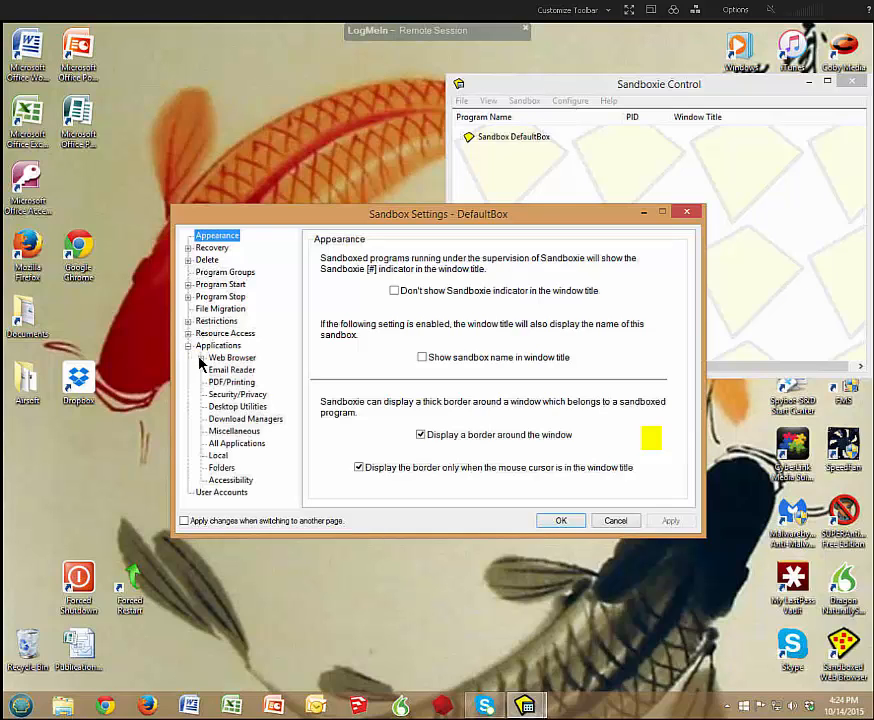
left_click(190, 358)
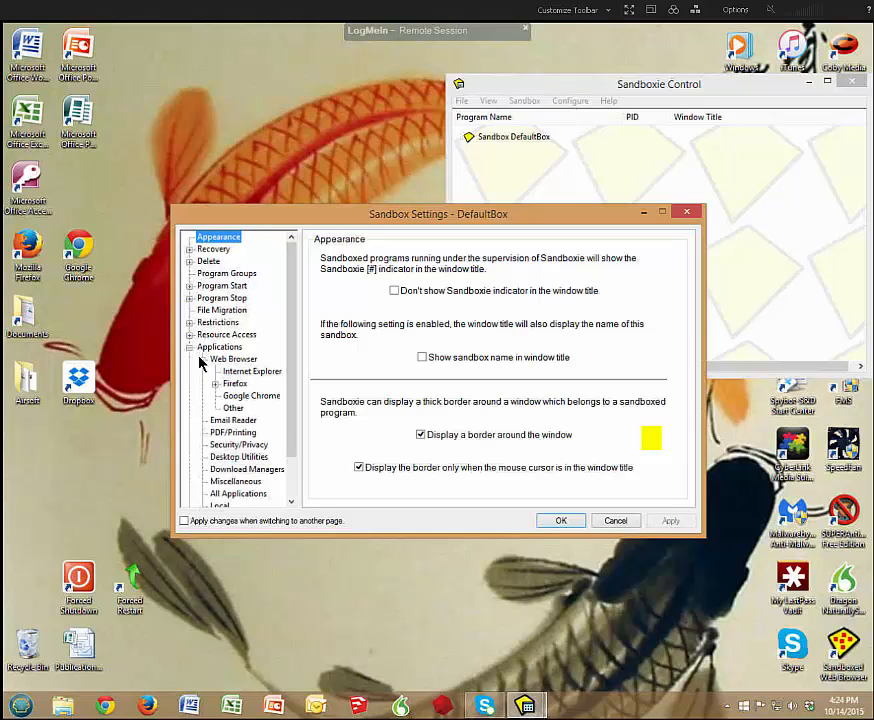
left_click(252, 370)
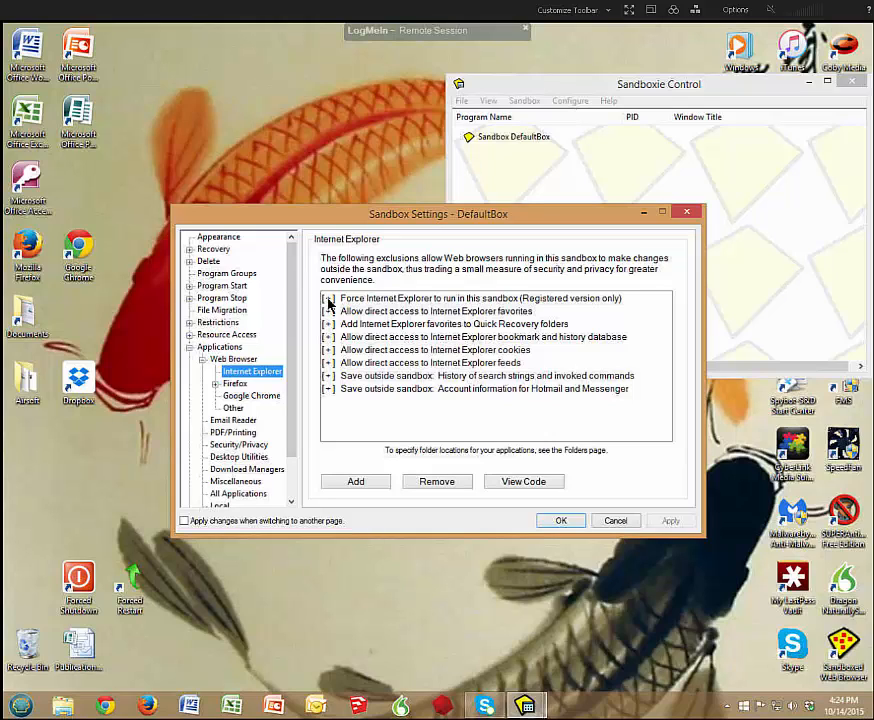
left_click(480, 298)
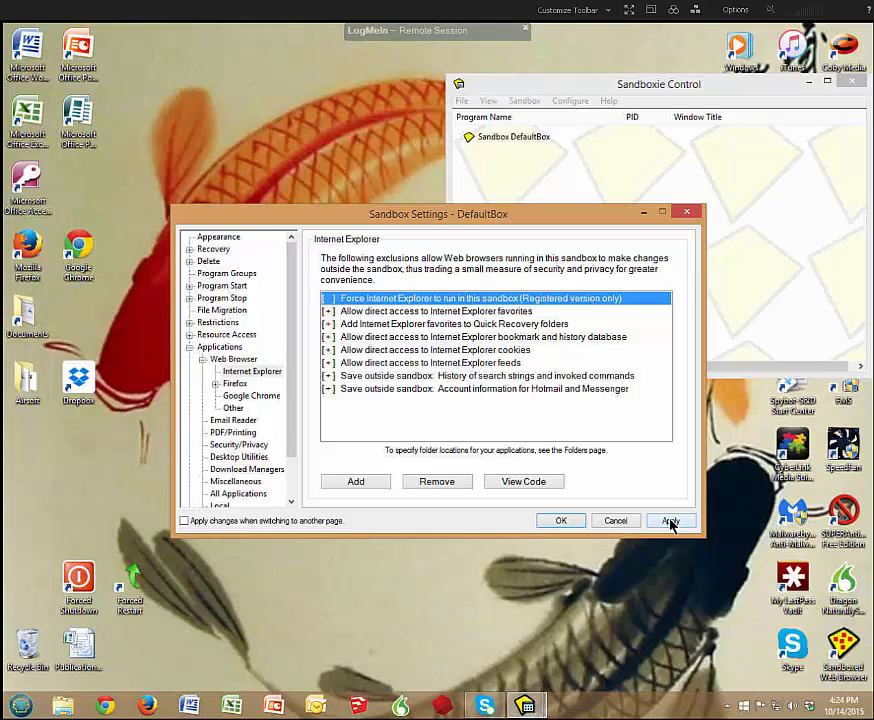
left_click(670, 520)
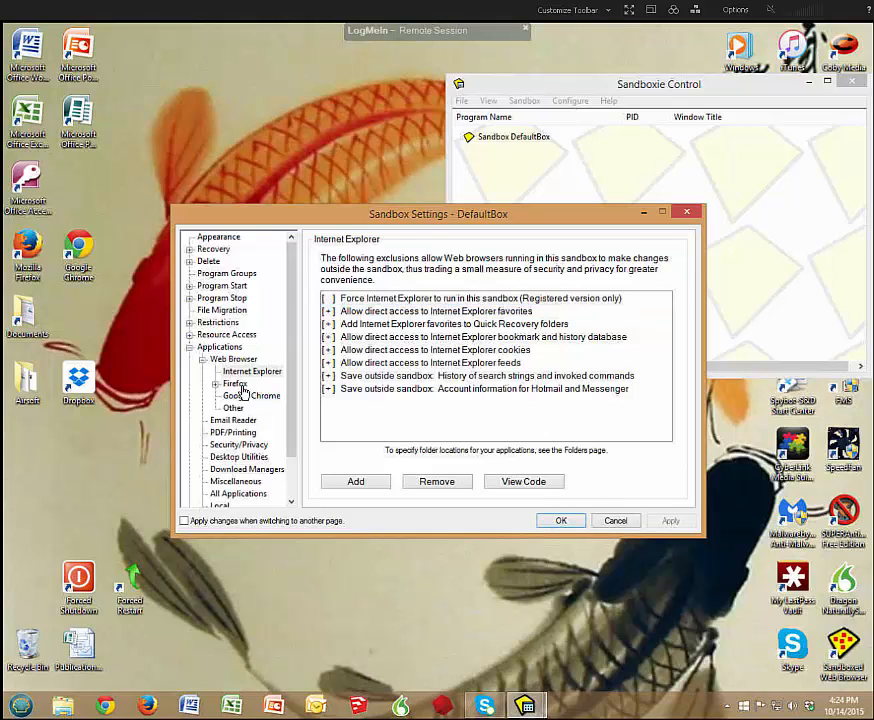
- Untick forcing Firefox and Google Chrome into the sandbox and save the settings with OK
left_click(236, 384)
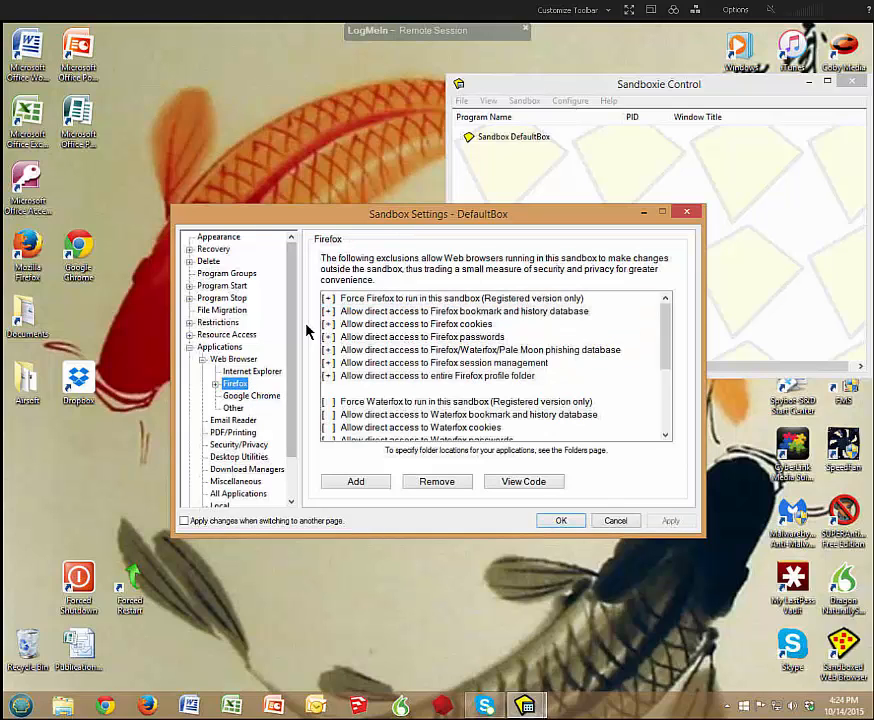
left_click(460, 298)
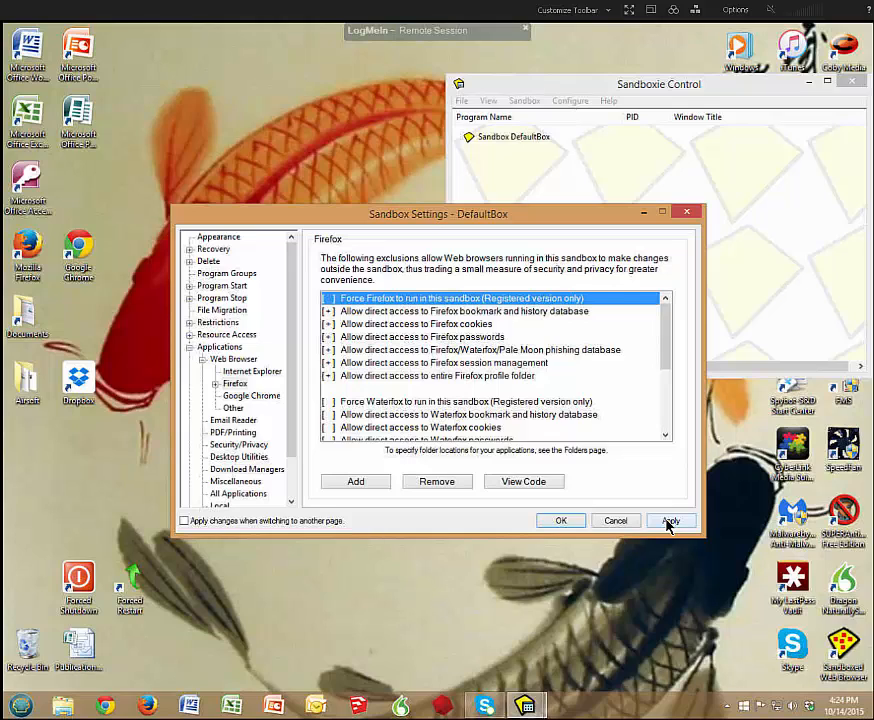
left_click(670, 520)
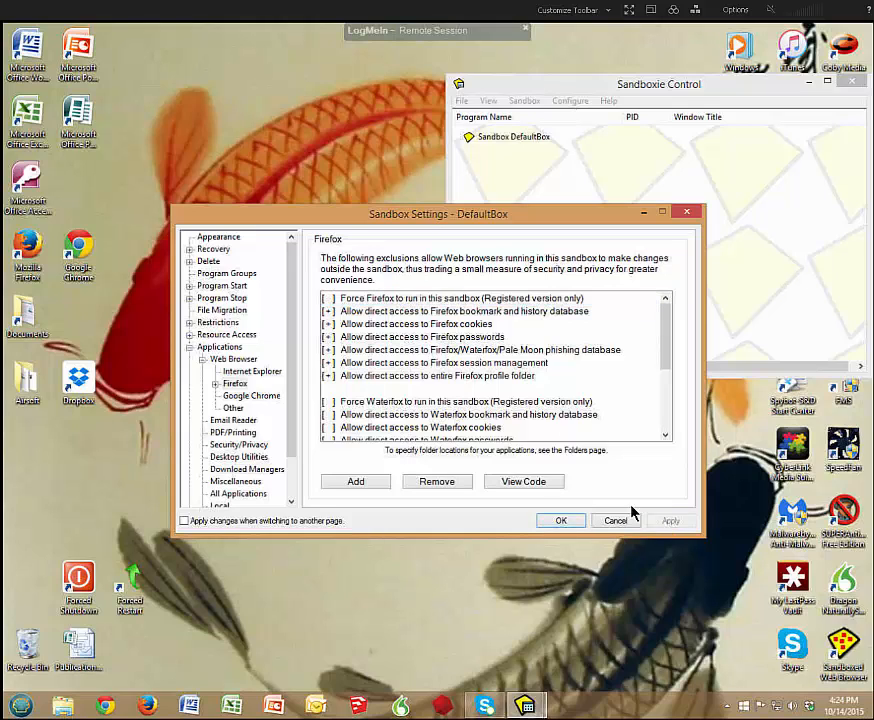
left_click(252, 396)
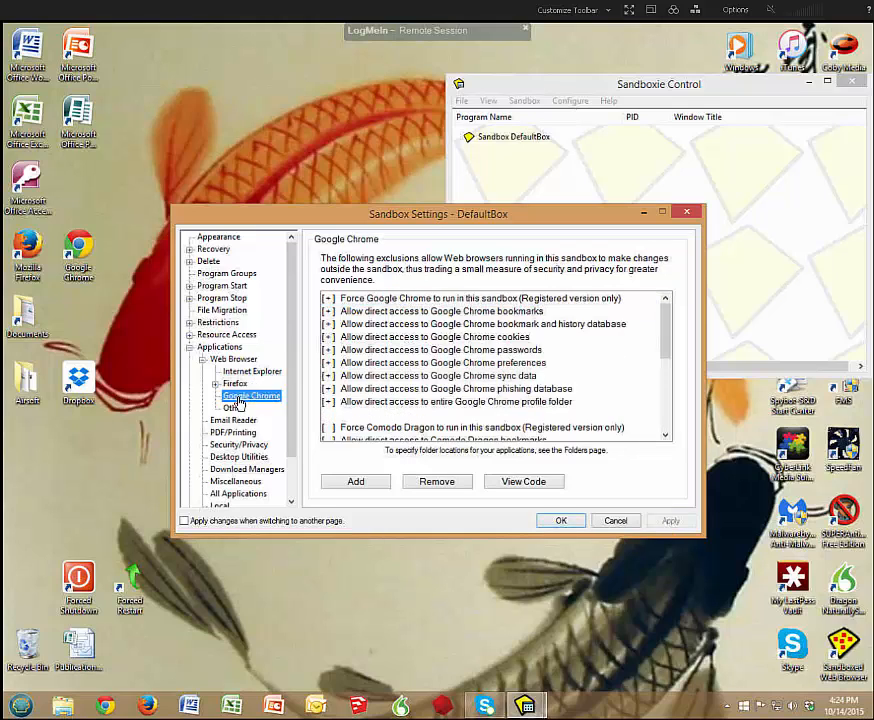
left_click(480, 298)
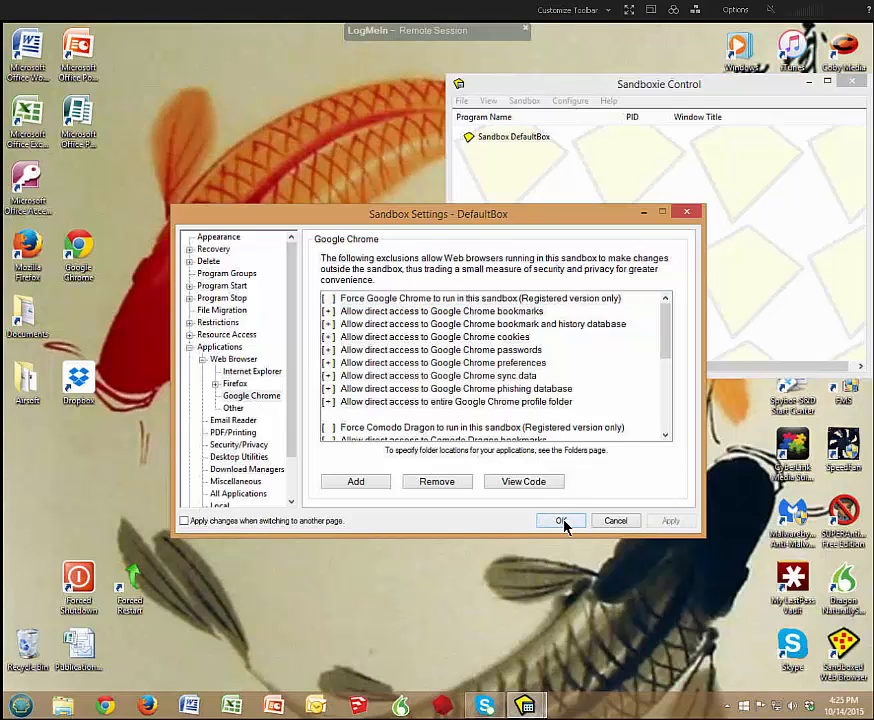
left_click(560, 520)
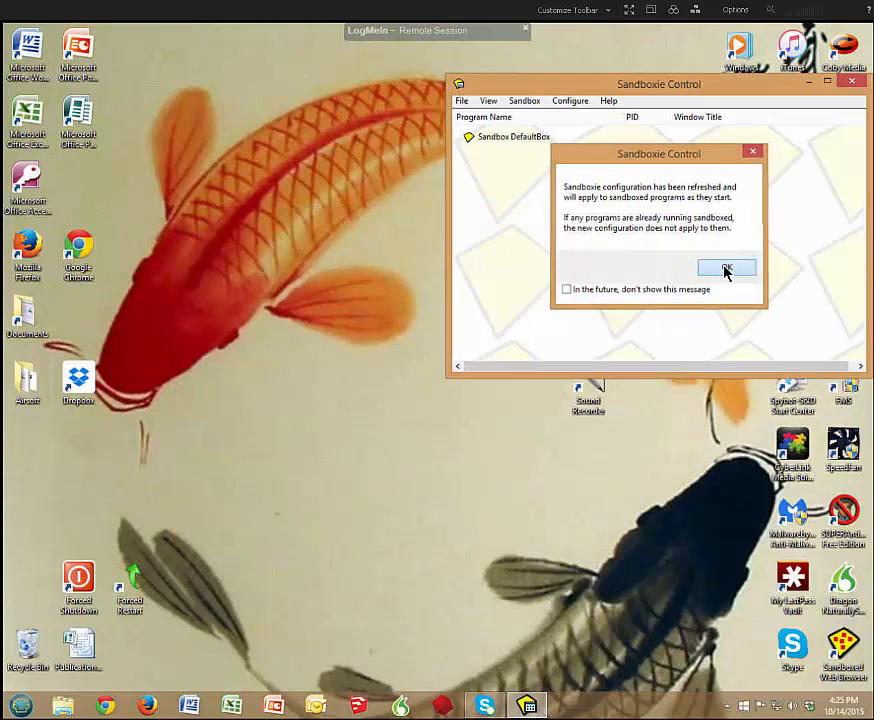
- Acknowledge the configuration-refreshed notice and close Sandboxie Control so it runs hidden
left_click(728, 270)
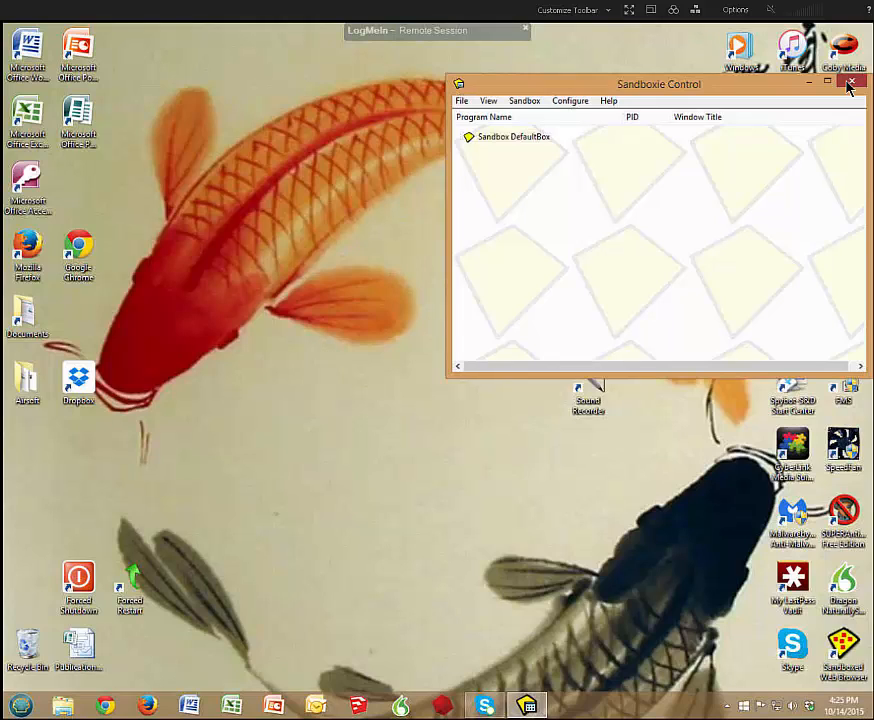
left_click(852, 82)
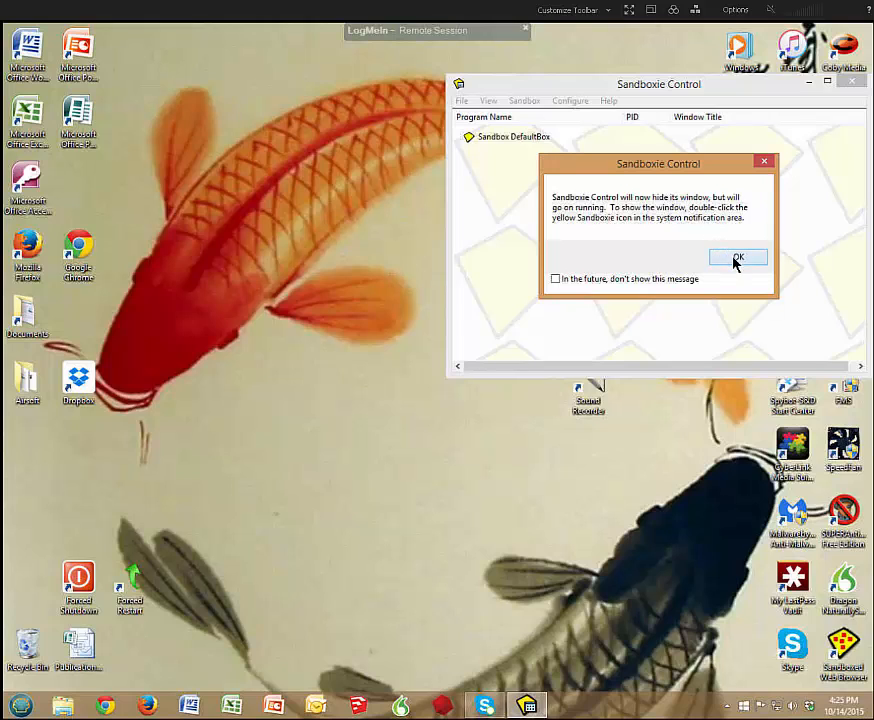
left_click(738, 256)
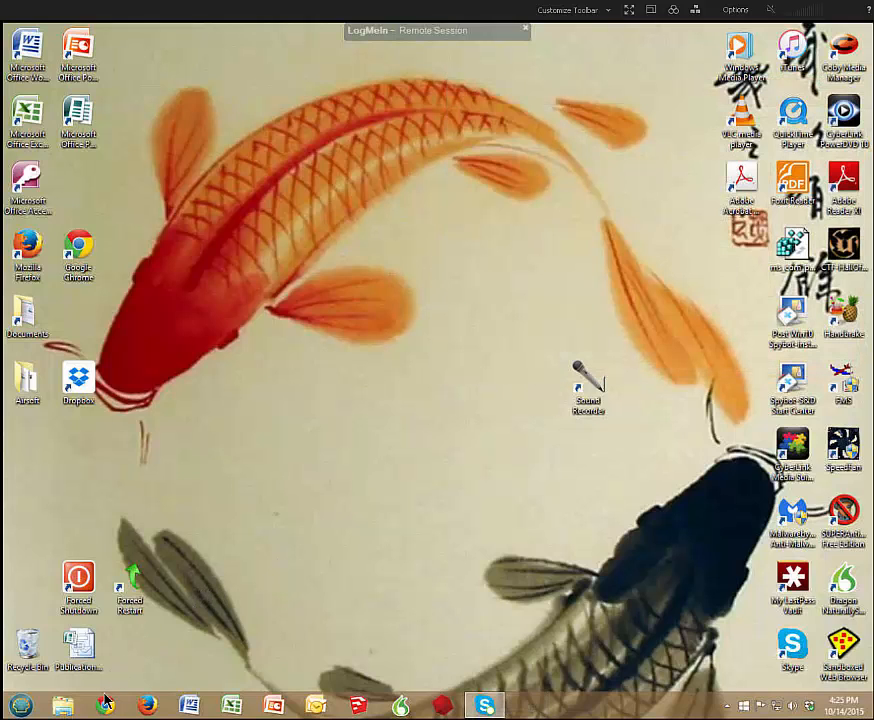
- Launch Chrome and Firefox unsandboxed and load the mywot.com Safe Browsing Tool shortcut
left_click(104, 704)
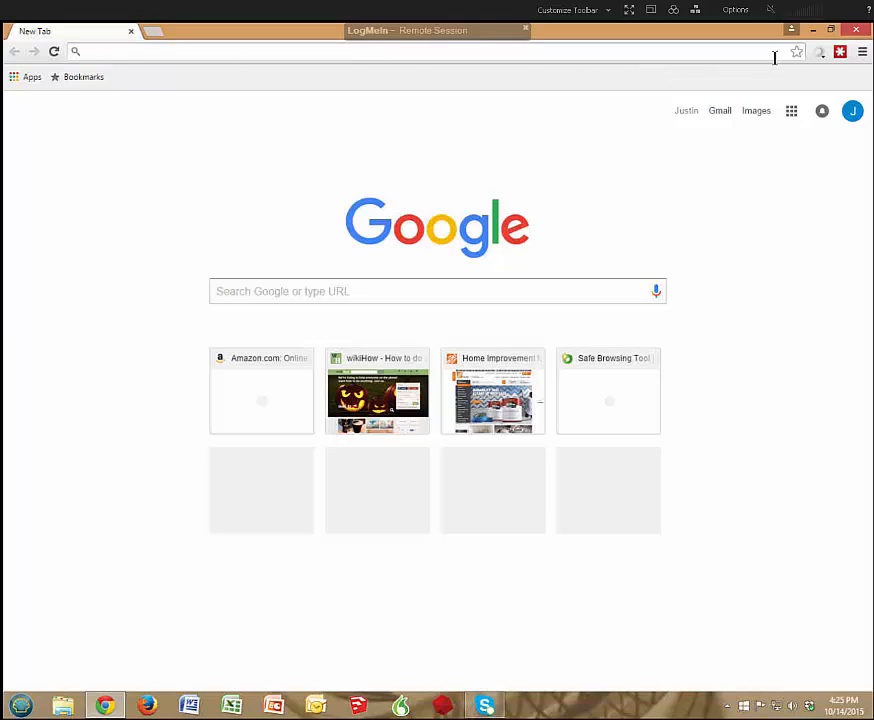
mouse_move(820, 54)
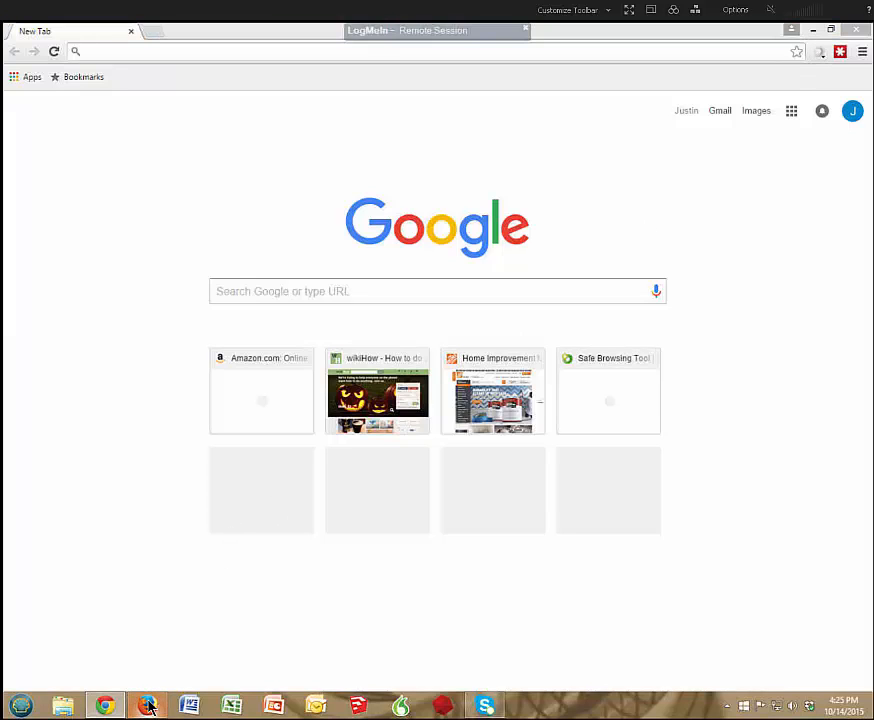
left_click(148, 704)
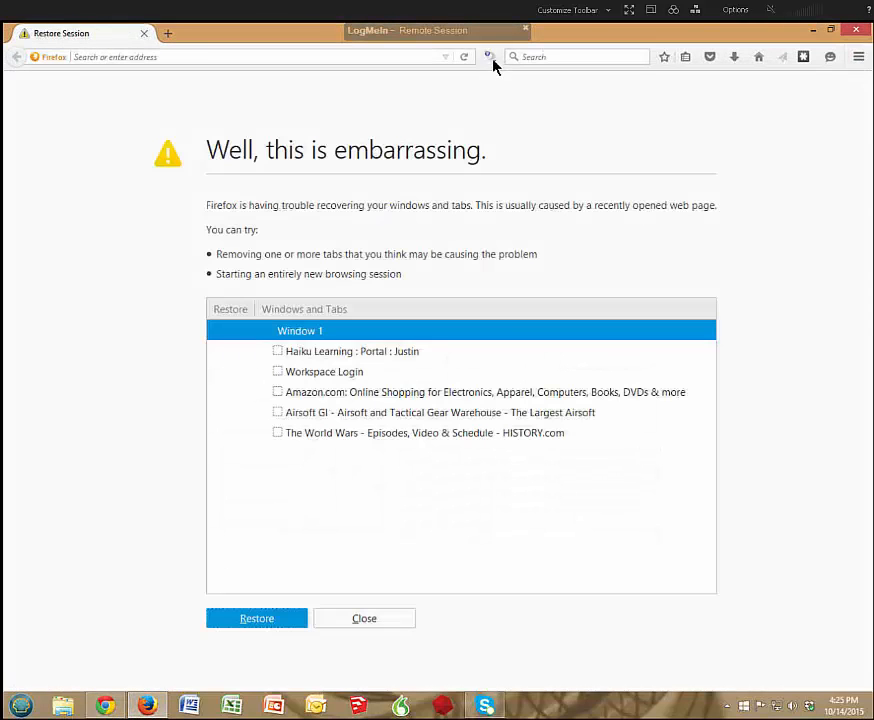
left_click(300, 332)
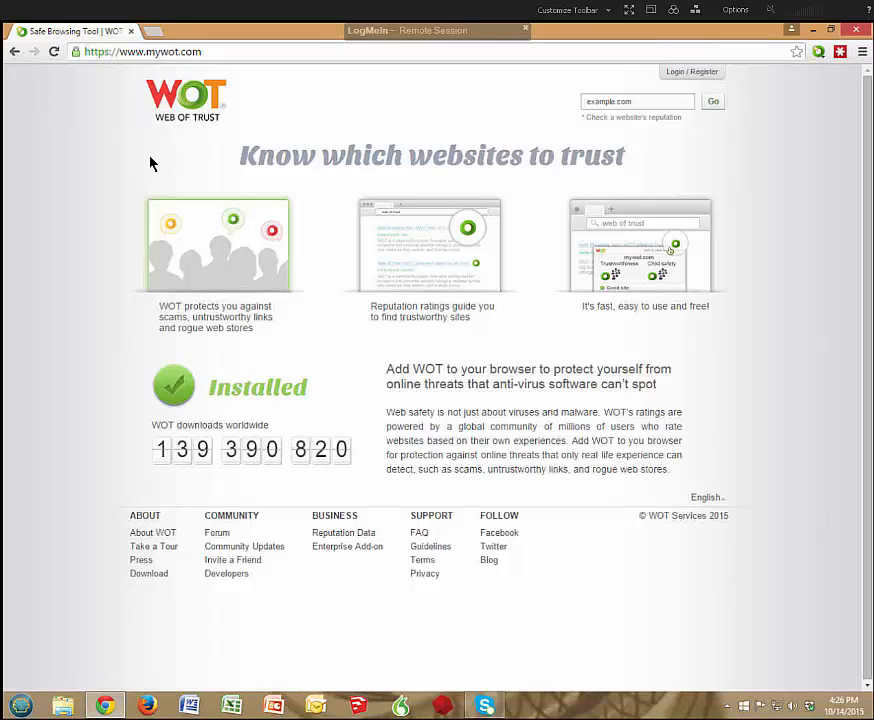
mouse_move(68, 88)
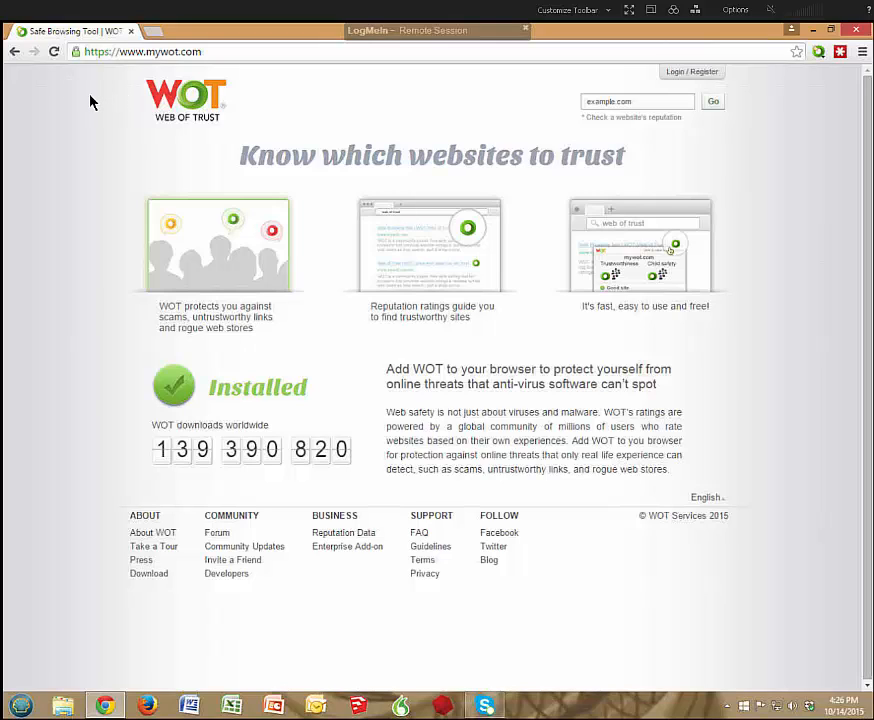
mouse_move(110, 94)
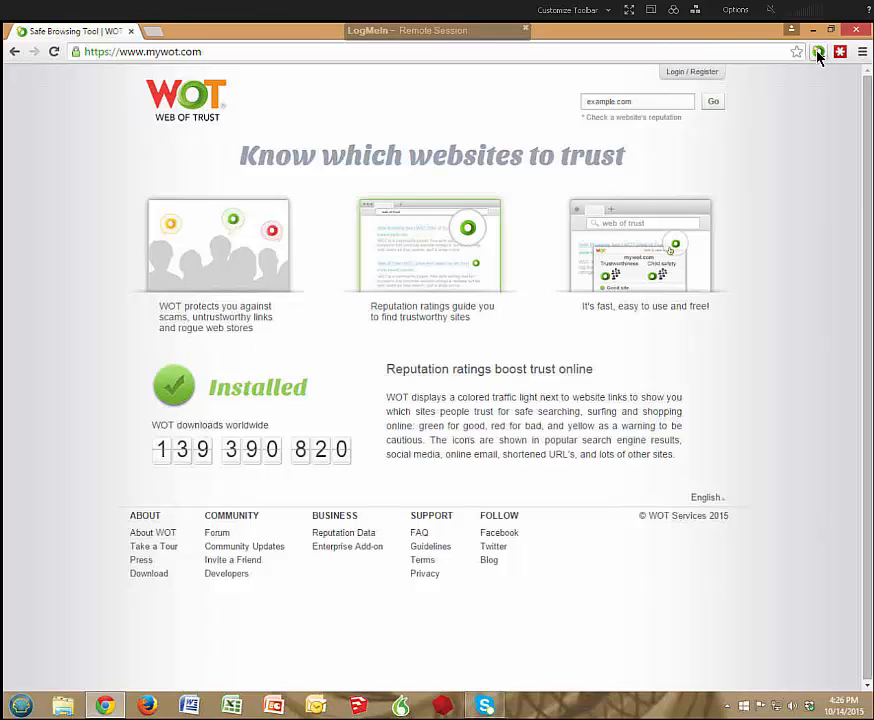
- Search the web for 'antivirus' from the Chrome omnibox
left_click(140, 52)
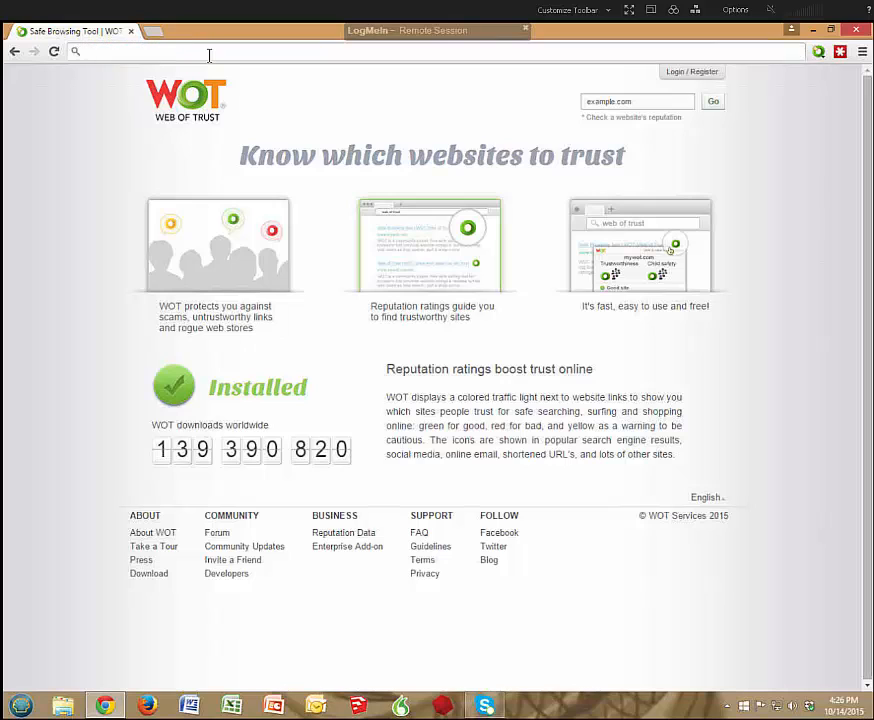
type("antivirus")
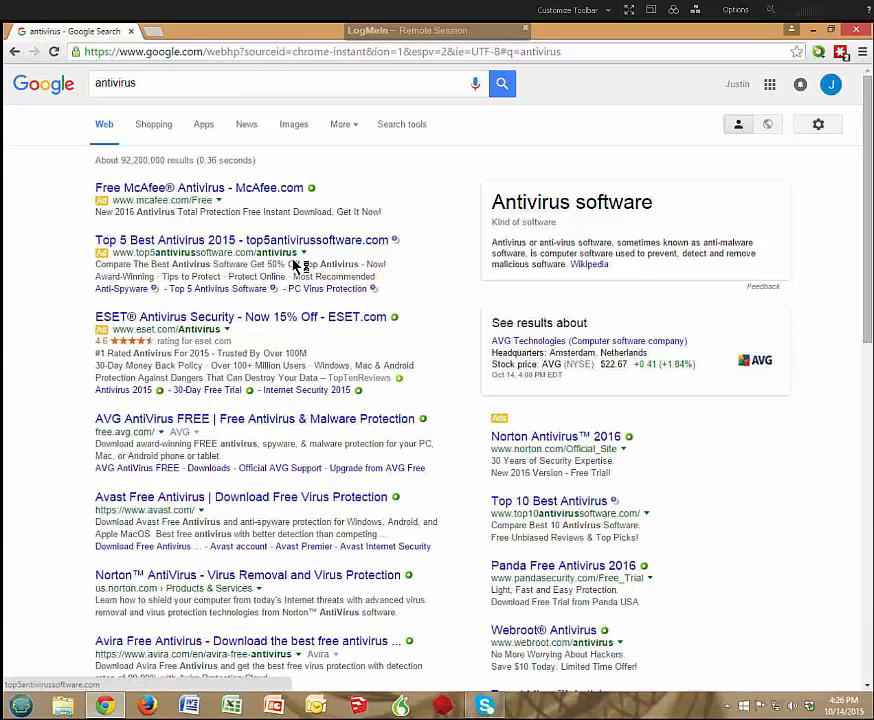
- Scroll down the antivirus results past Norton, Avira and Comodo with WOT ratings beside them
scroll("down", 3)
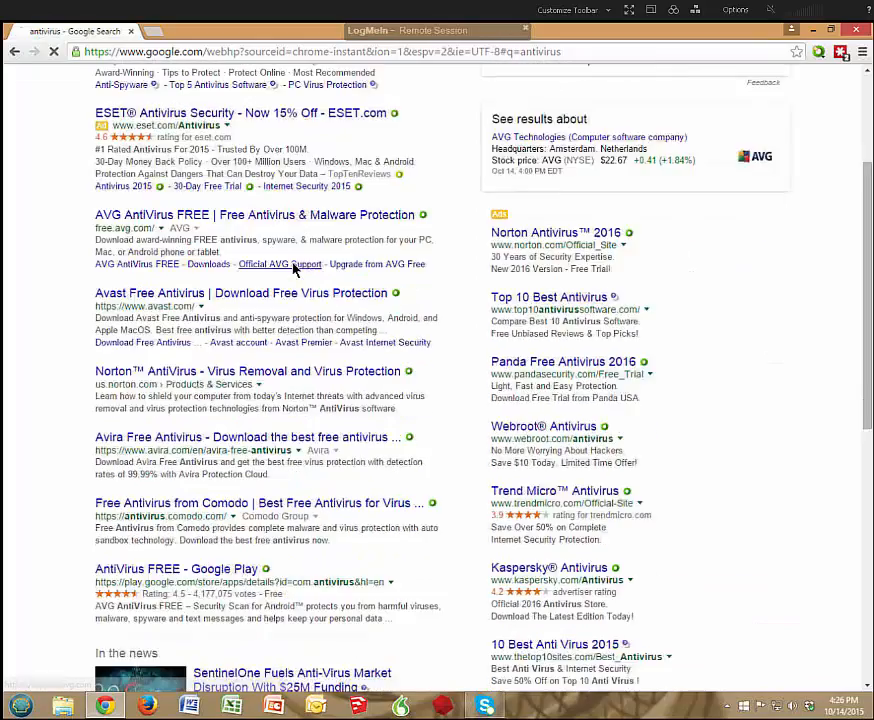
scroll("down", 3)
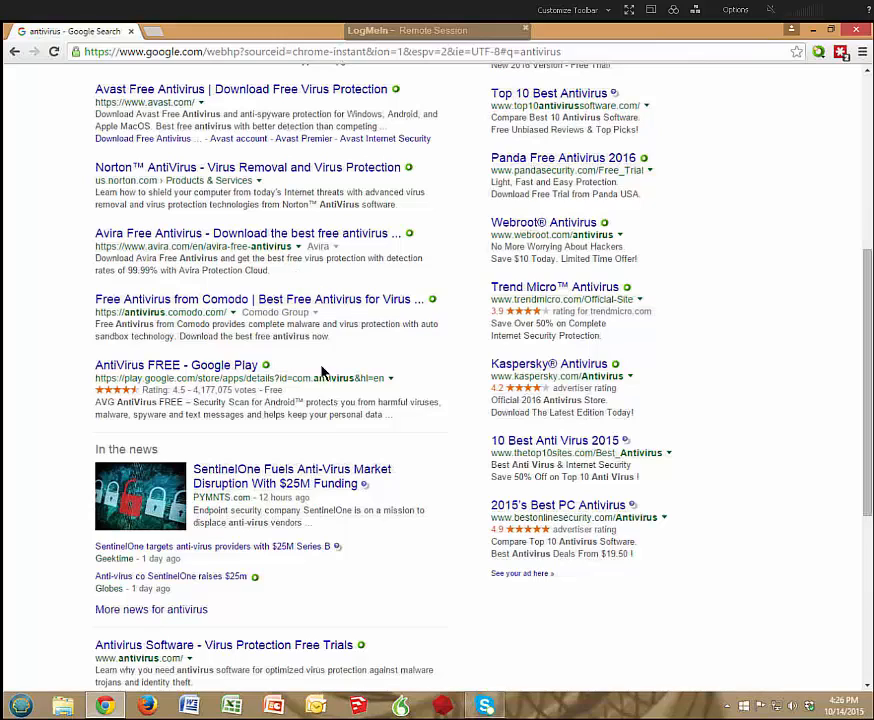
mouse_move(622, 452)
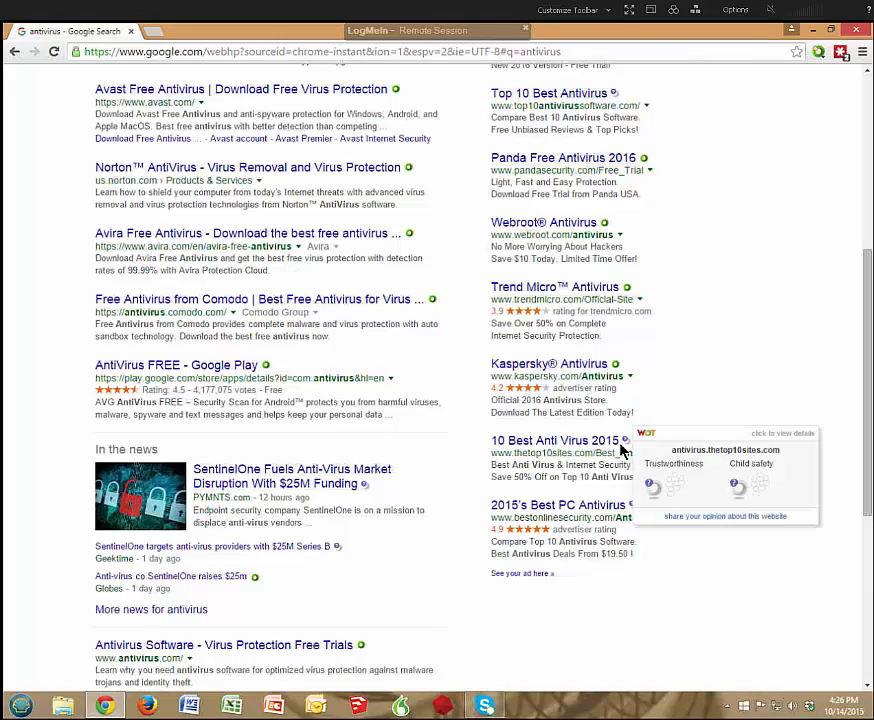
mouse_move(592, 516)
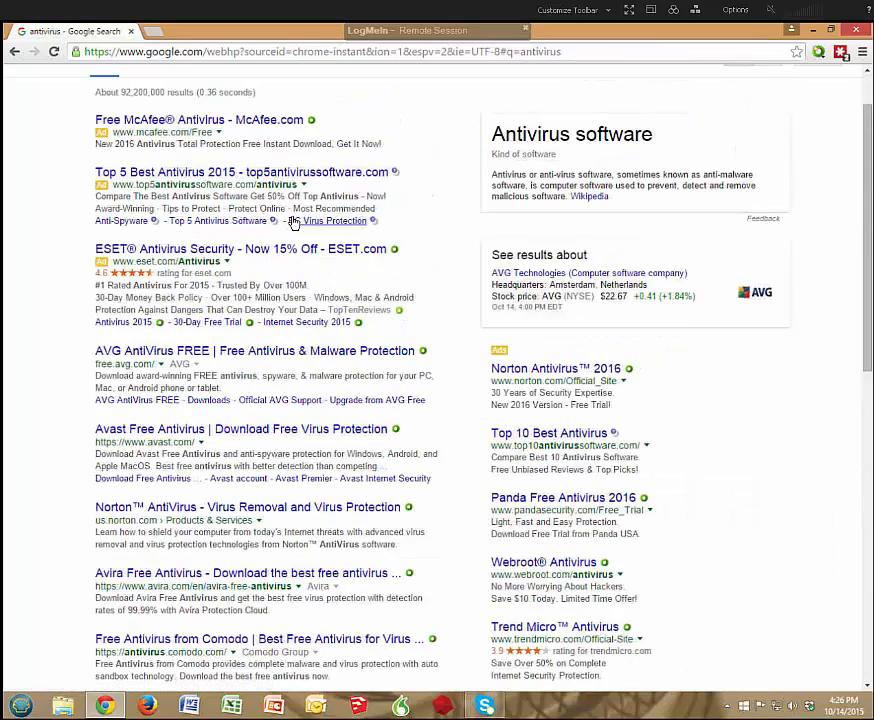
mouse_move(308, 132)
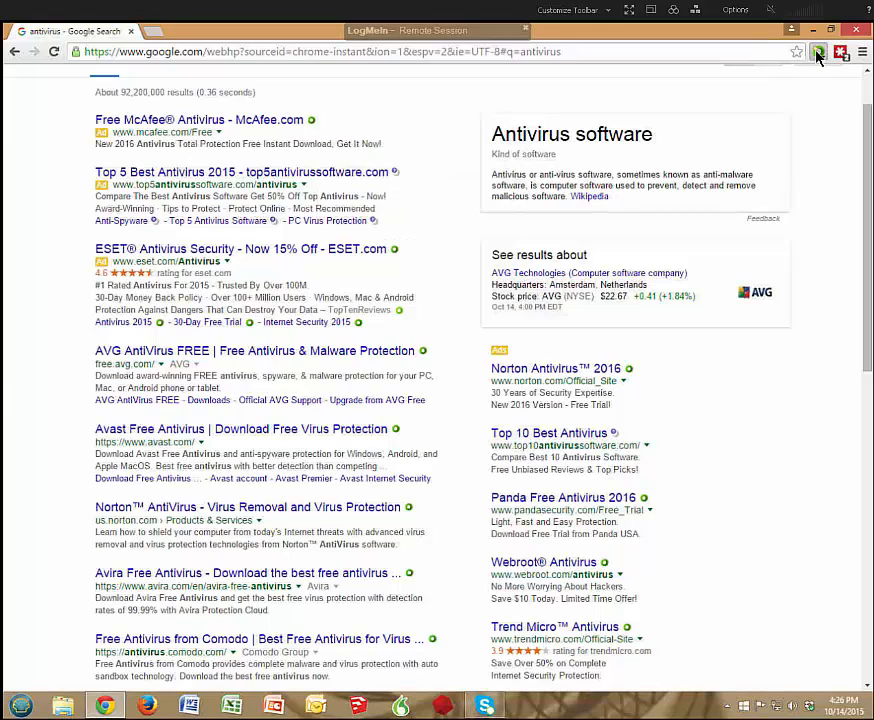
- Show the WOT reputation panel rating google.com excellent for trustworthiness and child safety
left_click(816, 52)
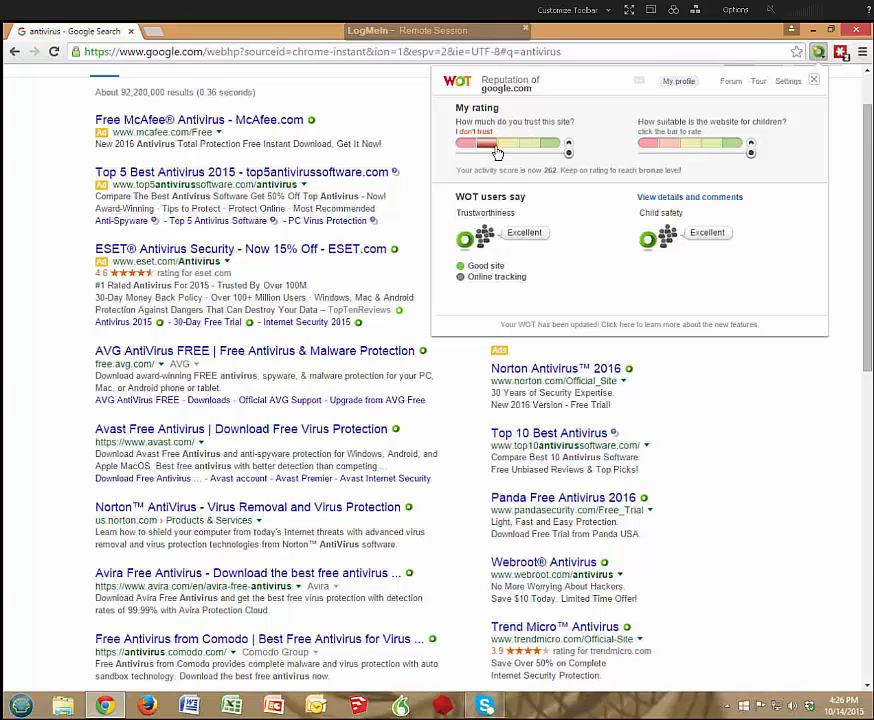
left_click(468, 144)
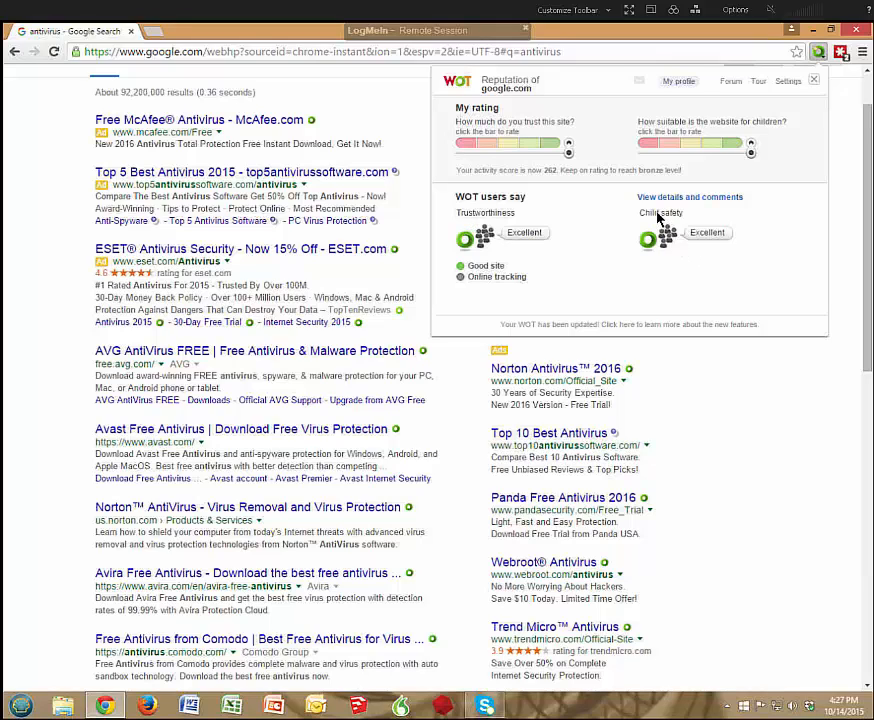
mouse_move(478, 222)
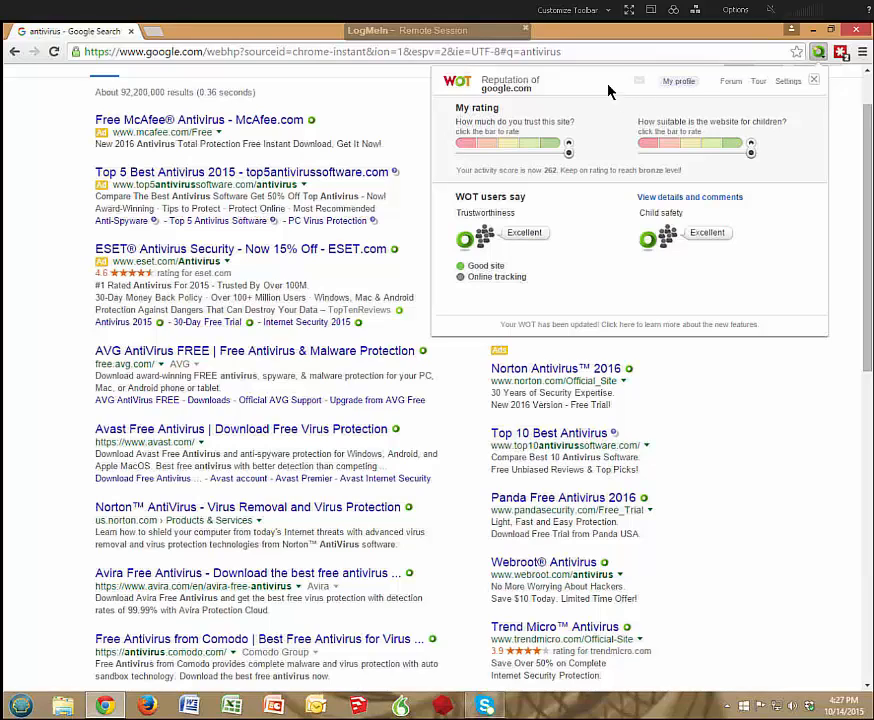
mouse_move(578, 84)
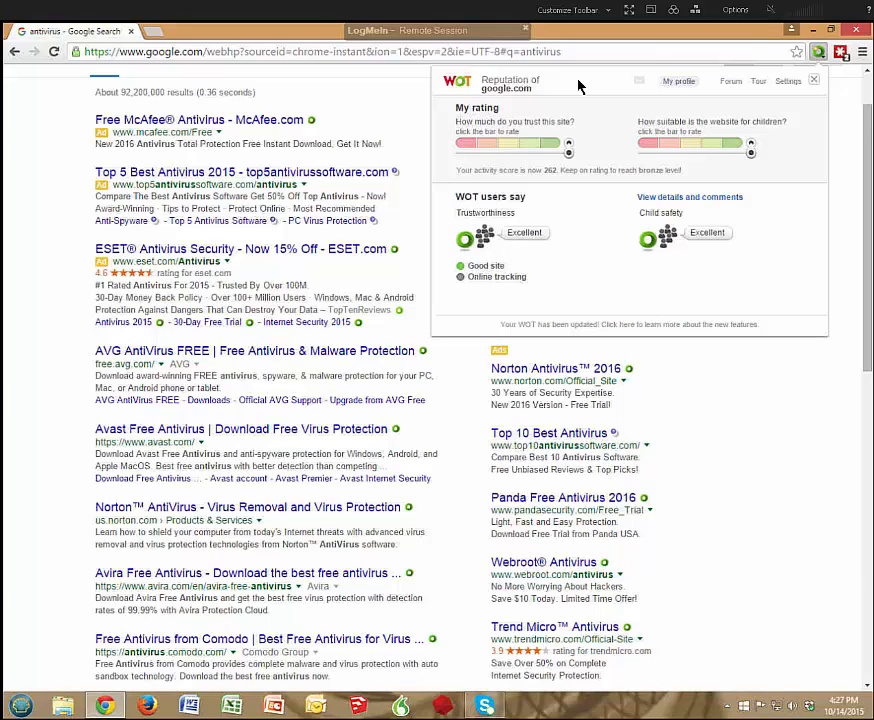
mouse_move(564, 84)
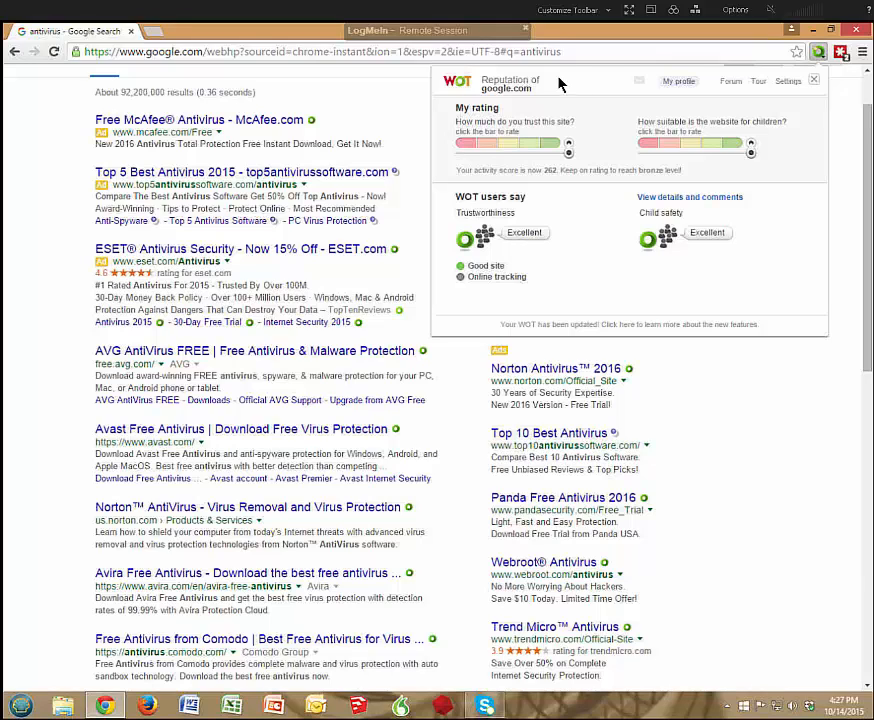